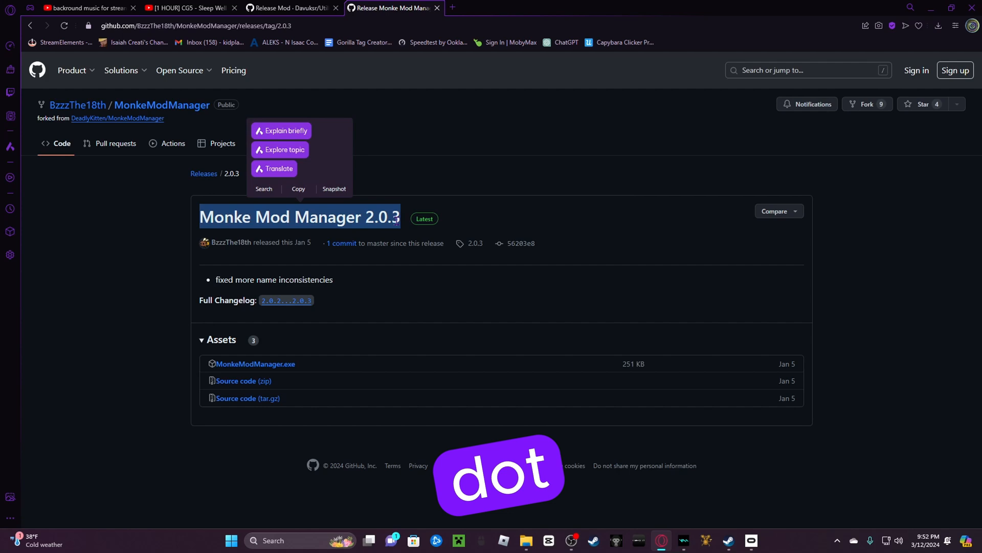
Show the Downloads folder containing the downloaded MonkeModManager.exe
{"action": "left_click", "coordinate": [231, 541]}
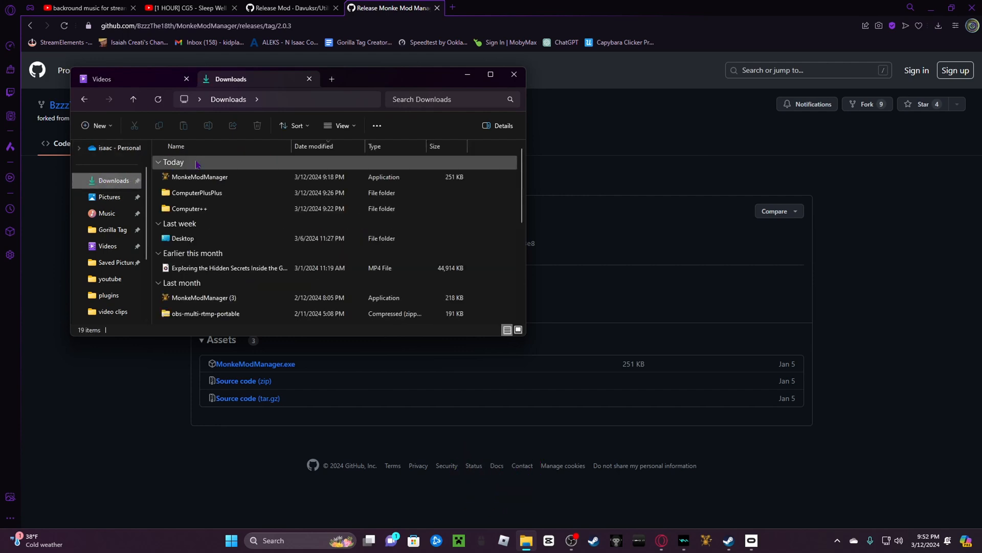
Launch MonkeModManager, dismiss the missing-install error, and select the Gorilla Tag.exe path
{"action": "double_click", "coordinate": [199, 177]}
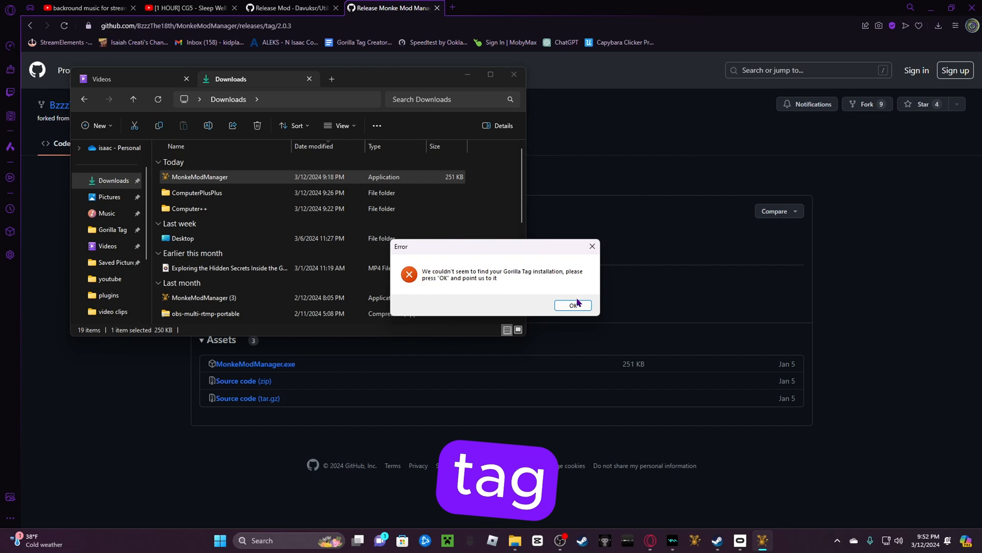
{"action": "left_click", "coordinate": [572, 305]}
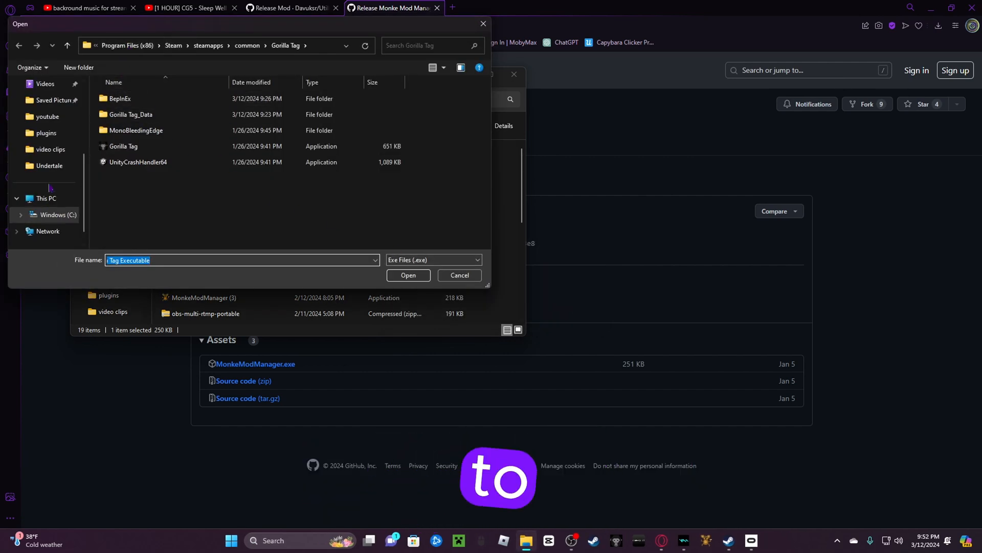
{"action": "left_click", "coordinate": [58, 214]}
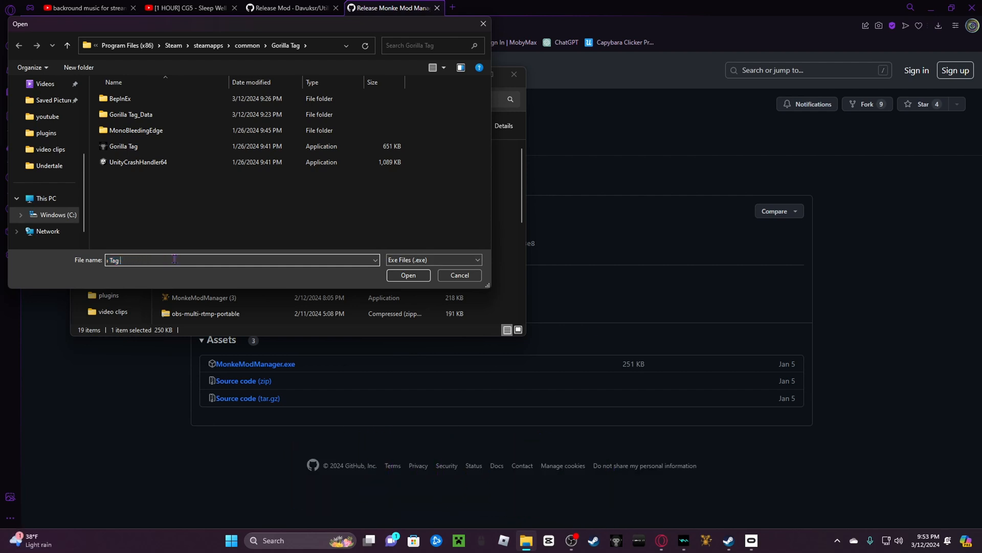
{"action": "left_click", "coordinate": [374, 259]}
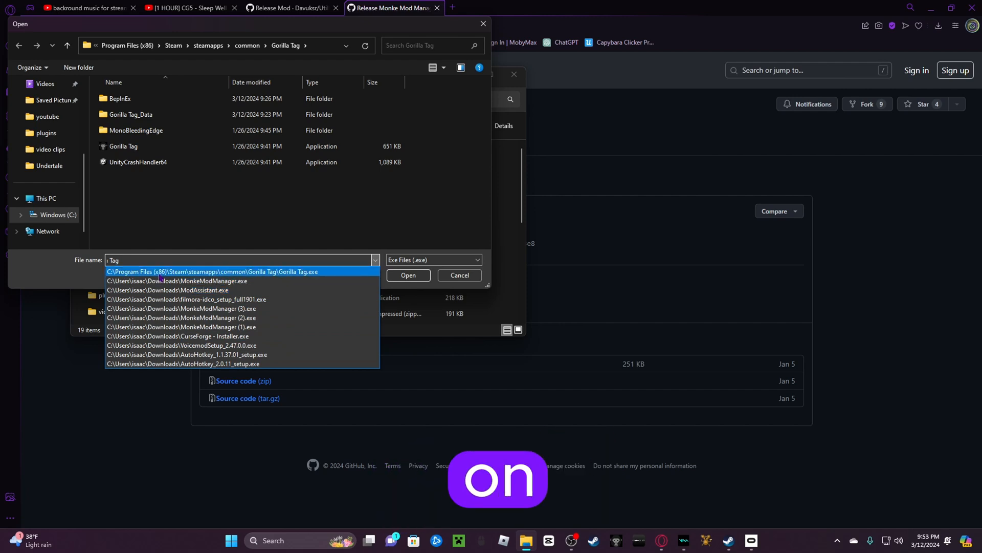
{"action": "left_click", "coordinate": [211, 271]}
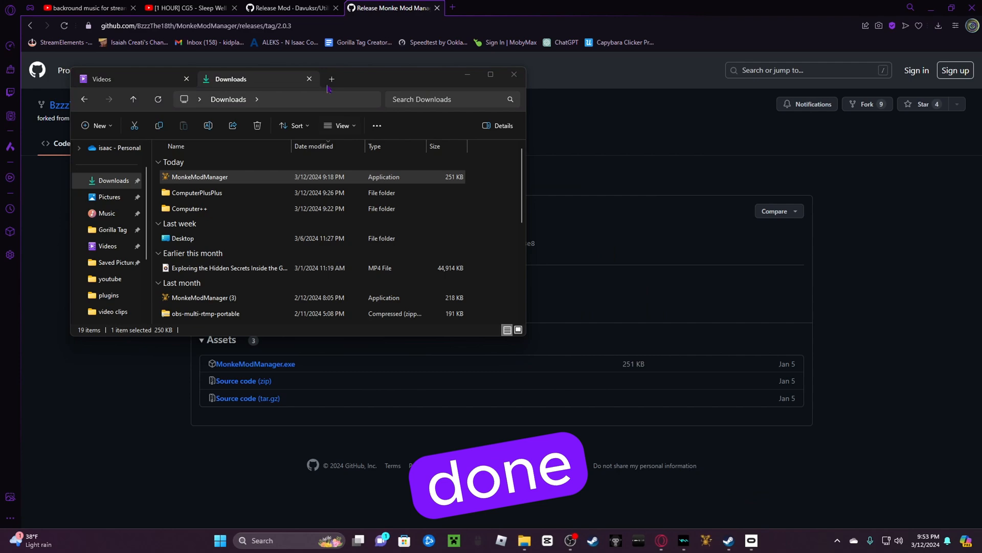
Browse Program Files (x86) > Steam > common > Gorilla Tag > BepInEx > plugins
{"action": "left_click", "coordinate": [101, 78]}
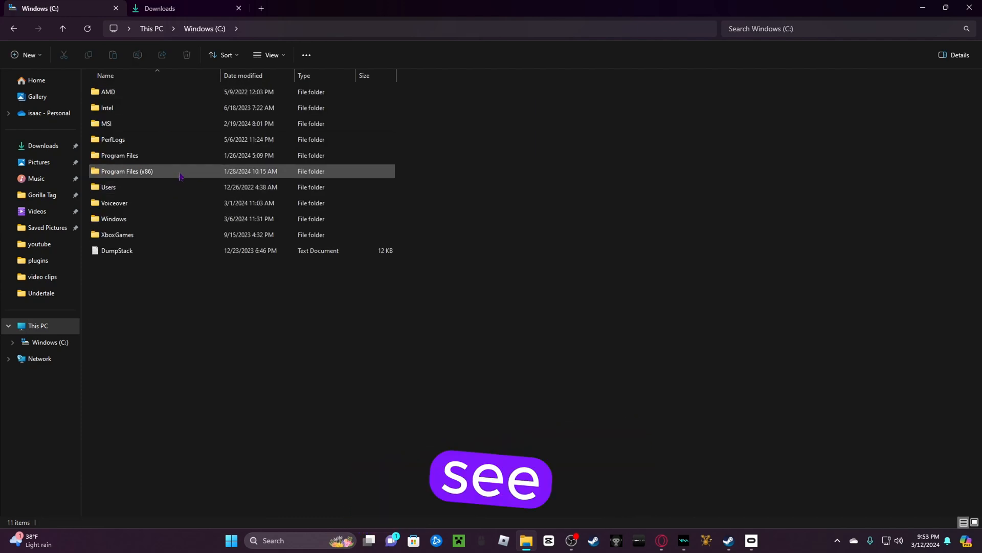
{"action": "double_click", "coordinate": [126, 171]}
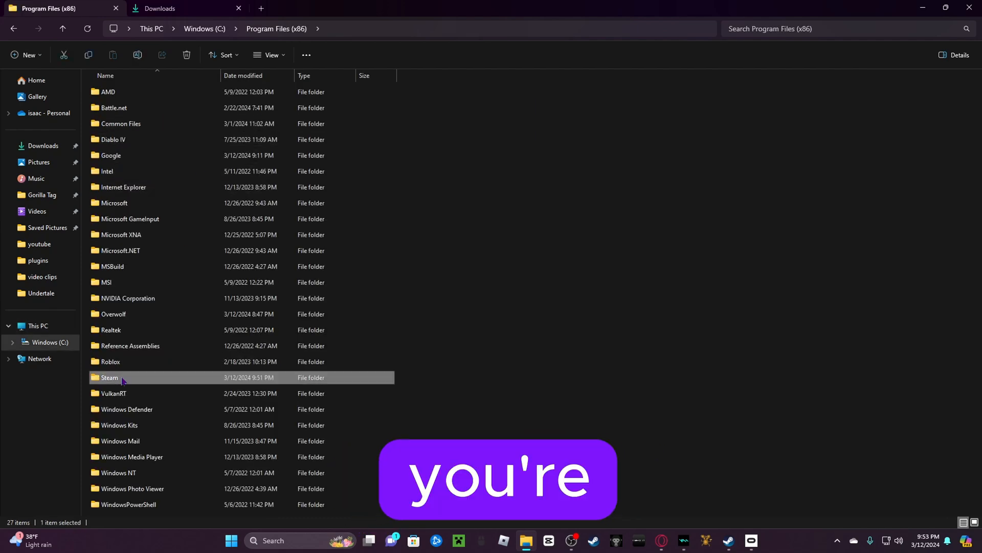
{"action": "double_click", "coordinate": [109, 377]}
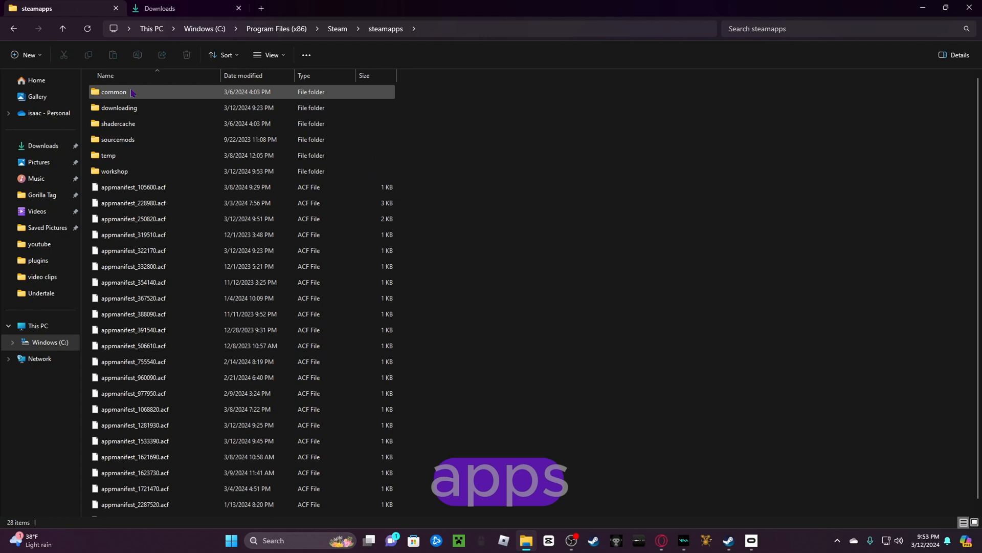
{"action": "double_click", "coordinate": [114, 91]}
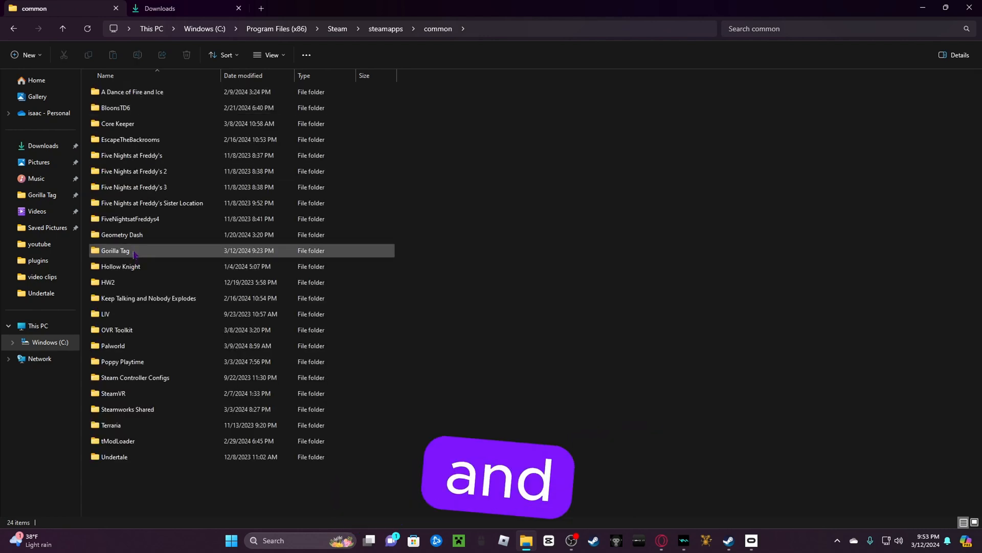
{"action": "double_click", "coordinate": [115, 250]}
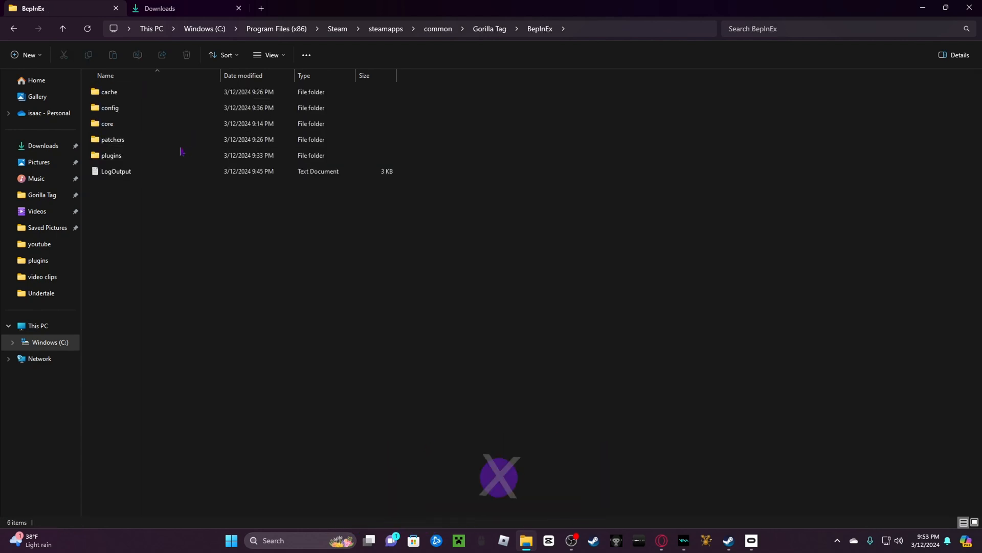
{"action": "double_click", "coordinate": [111, 155]}
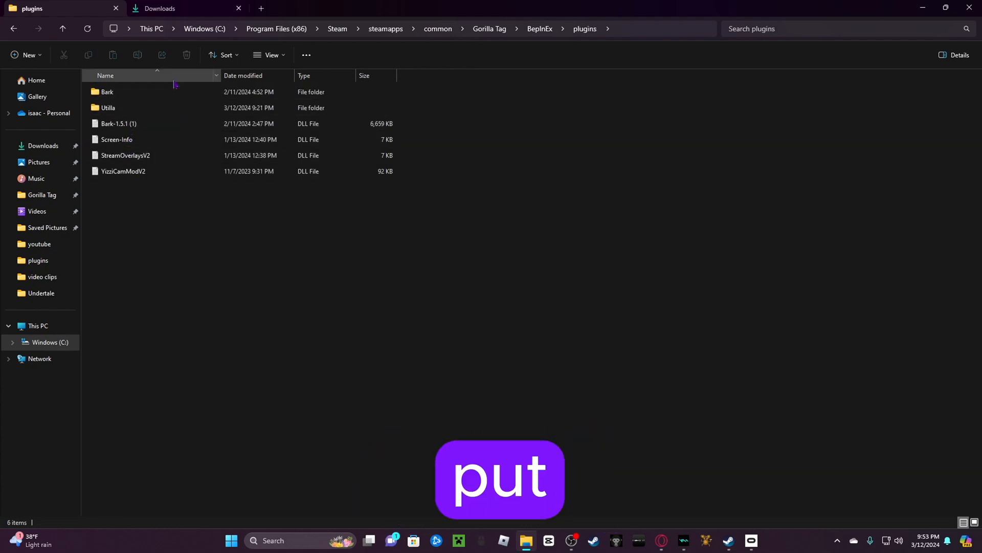
{"action": "mouse_move", "coordinate": [159, 92]}
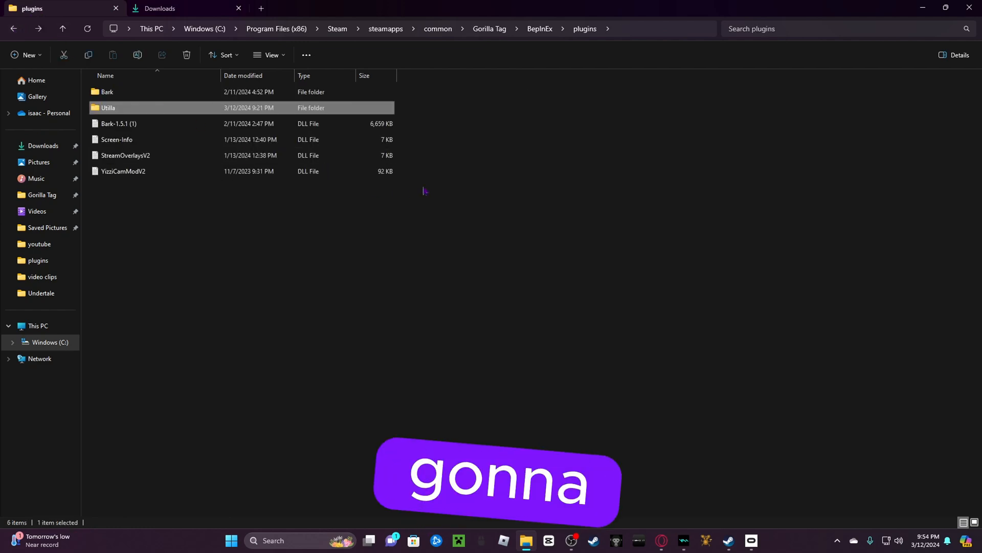
{"action": "mouse_move", "coordinate": [639, 220]}
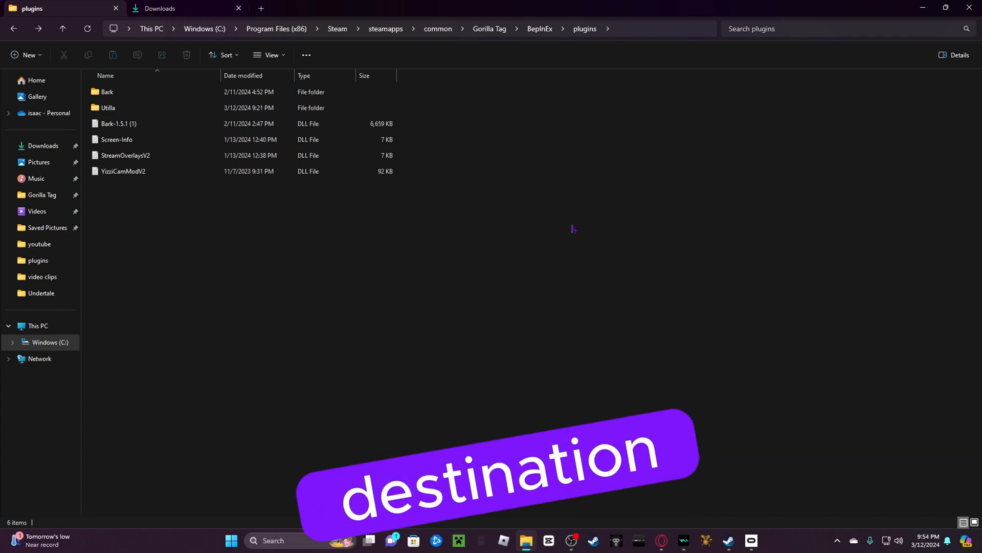
{"action": "left_click", "coordinate": [108, 106]}
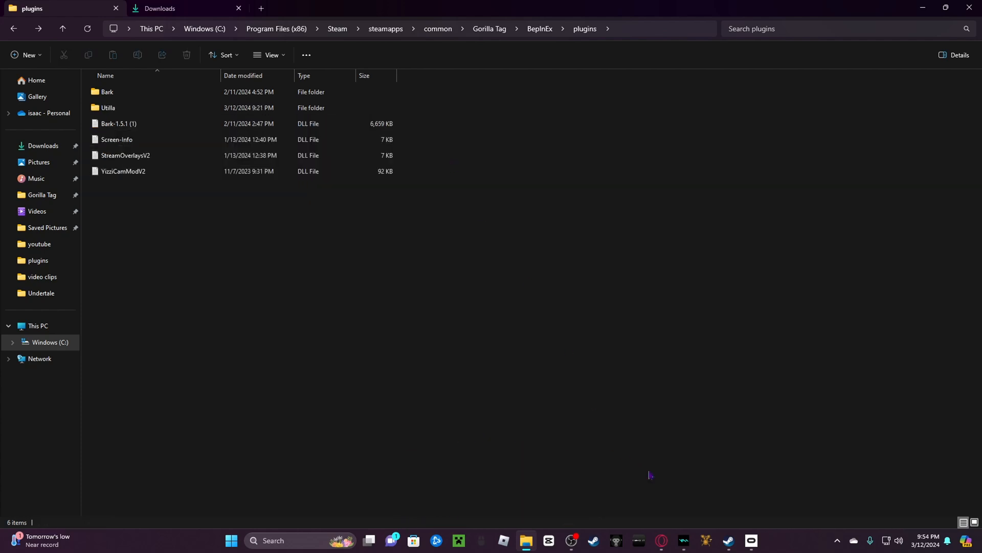
{"action": "mouse_move", "coordinate": [351, 278]}
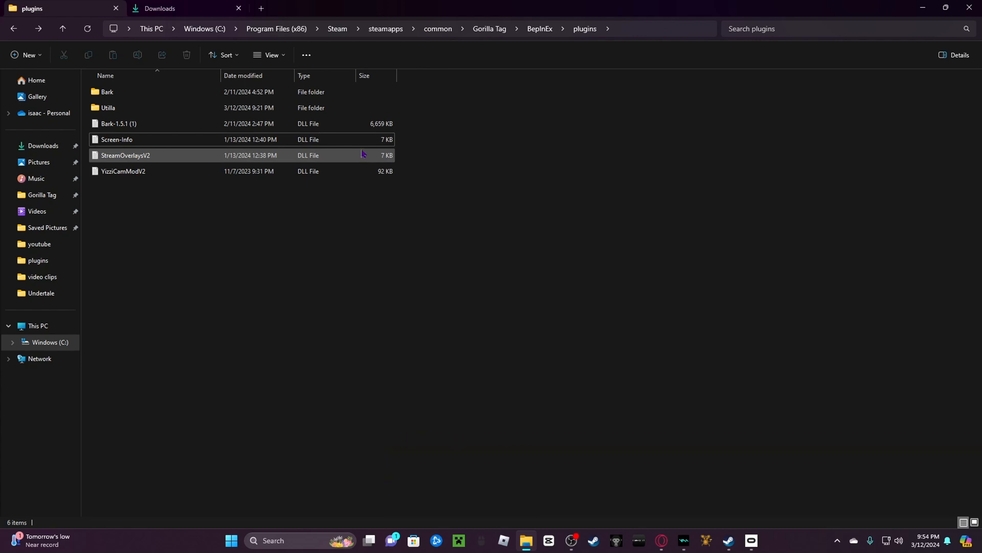
{"action": "left_click", "coordinate": [125, 155]}
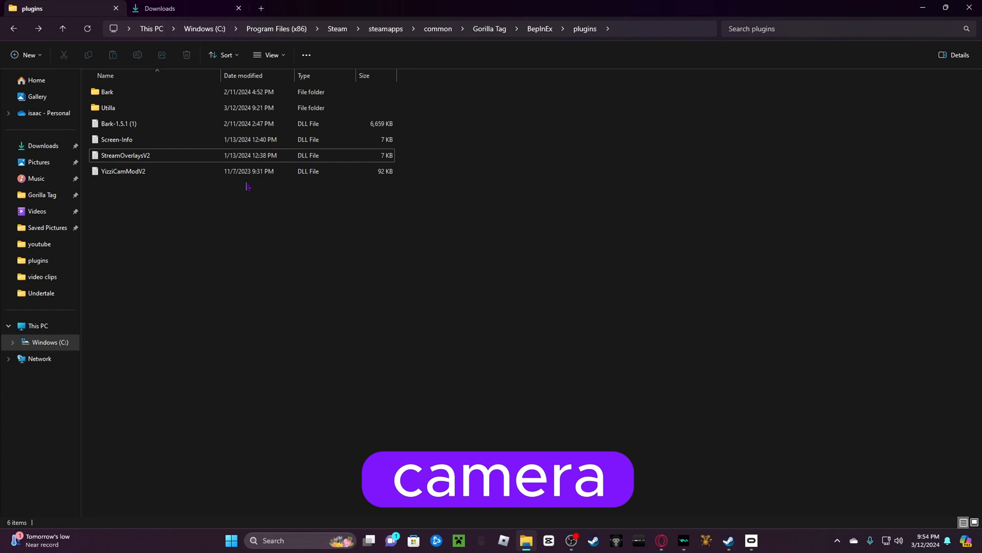
{"action": "left_click", "coordinate": [123, 171]}
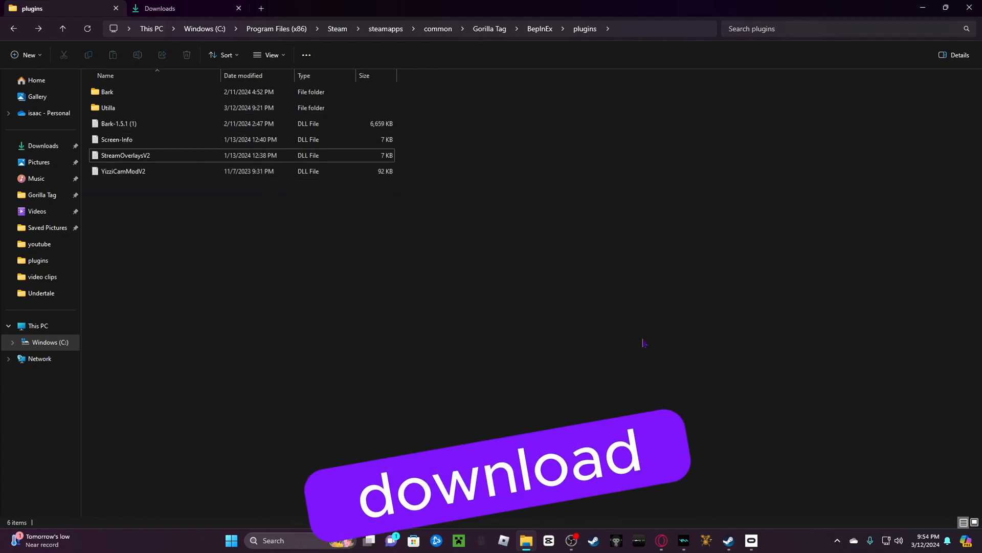
{"action": "left_click", "coordinate": [289, 7]}
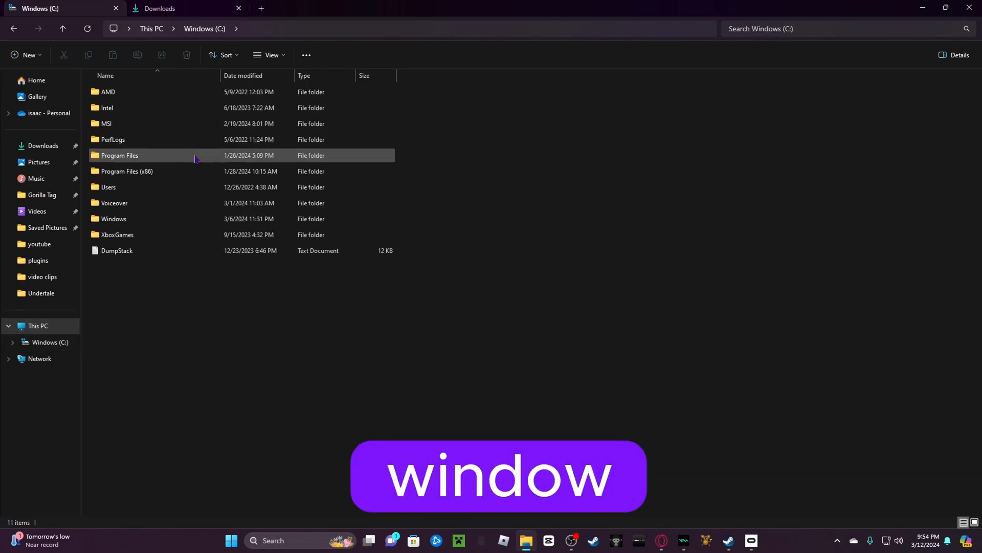
Browse Program Files > Oculus > Software > Software, then head toward Program Files (x86)
{"action": "double_click", "coordinate": [119, 155]}
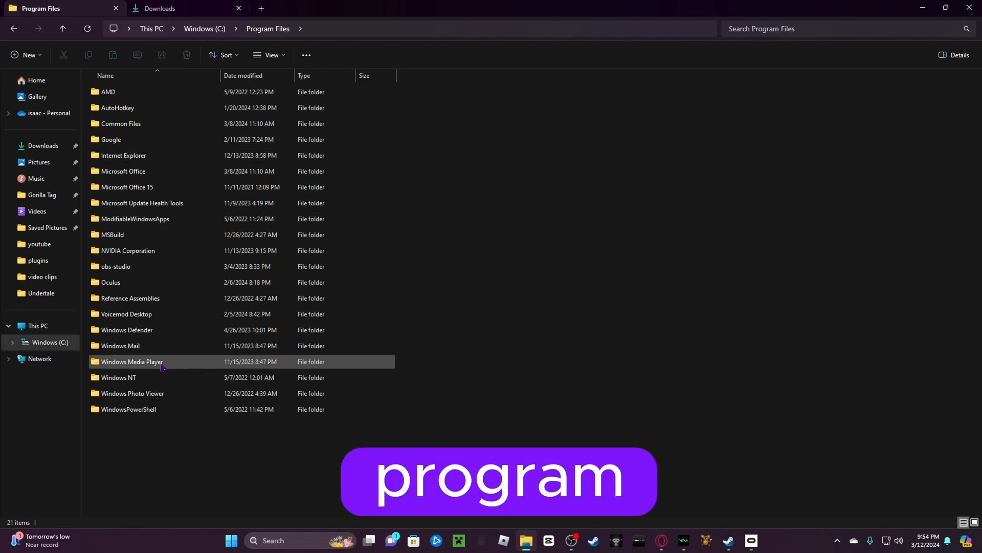
{"action": "left_click", "coordinate": [111, 282]}
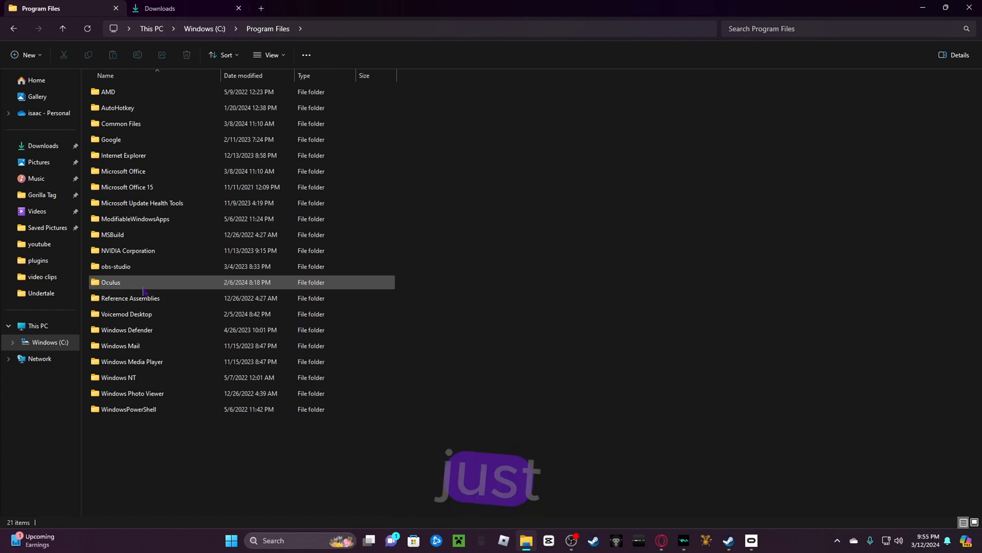
{"action": "double_click", "coordinate": [111, 282]}
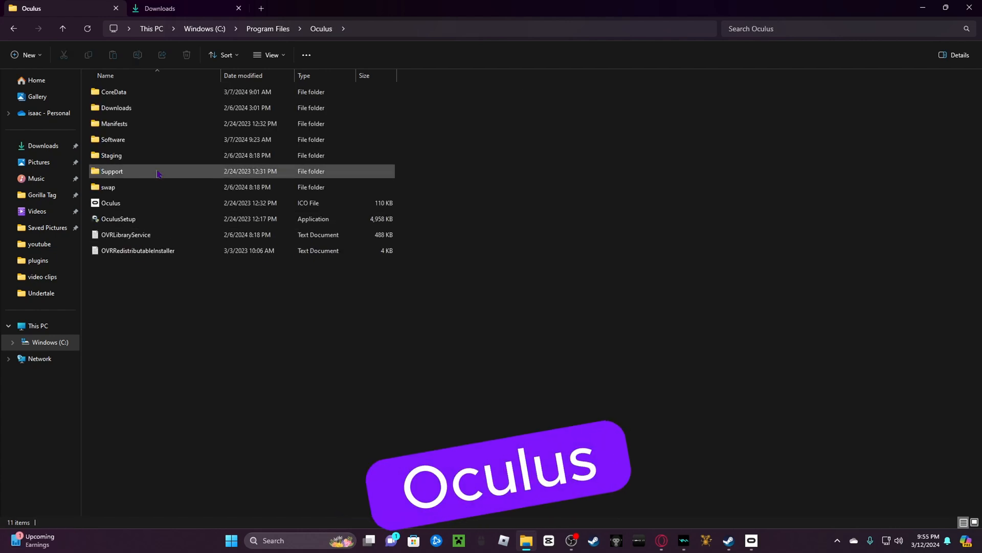
{"action": "double_click", "coordinate": [112, 139]}
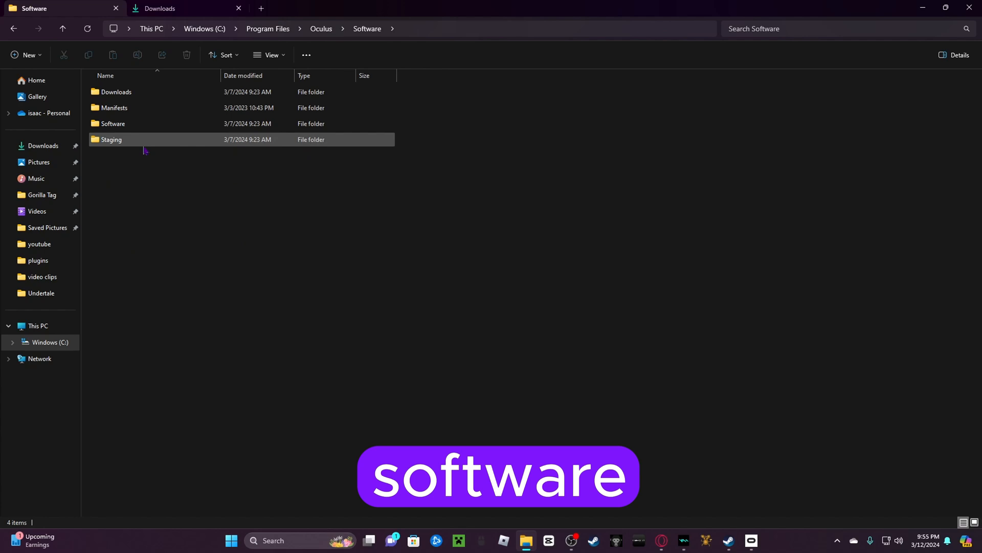
{"action": "double_click", "coordinate": [113, 123]}
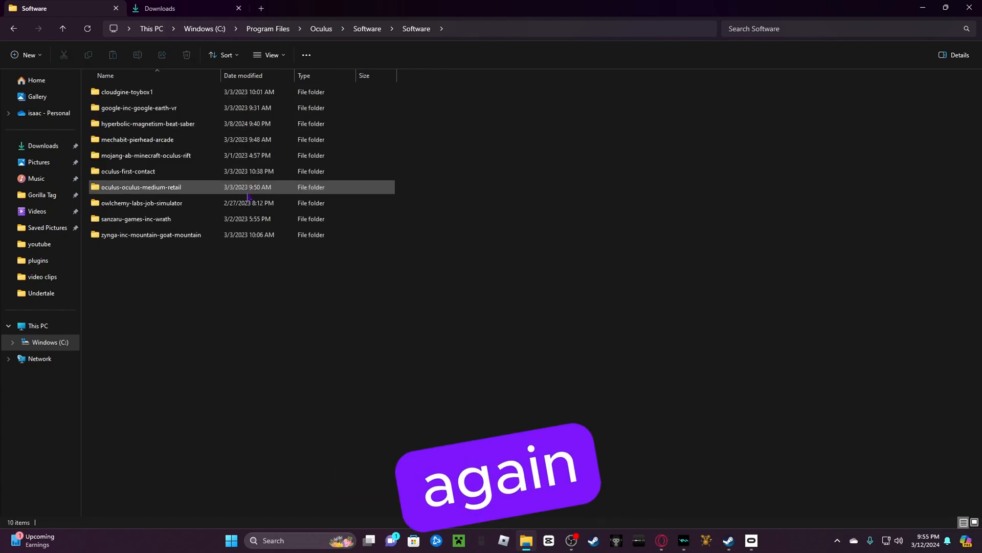
{"action": "left_click", "coordinate": [147, 155]}
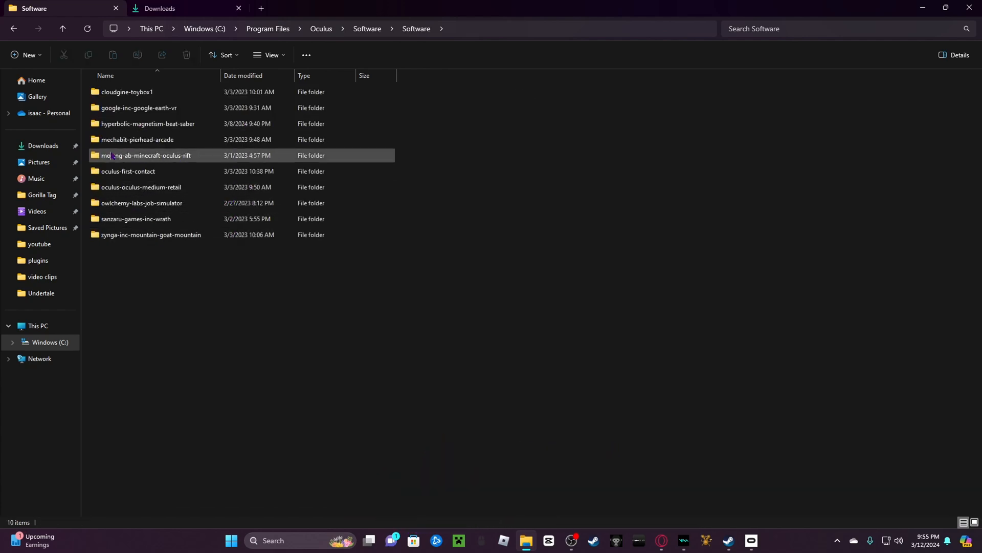
{"action": "mouse_move", "coordinate": [213, 190]}
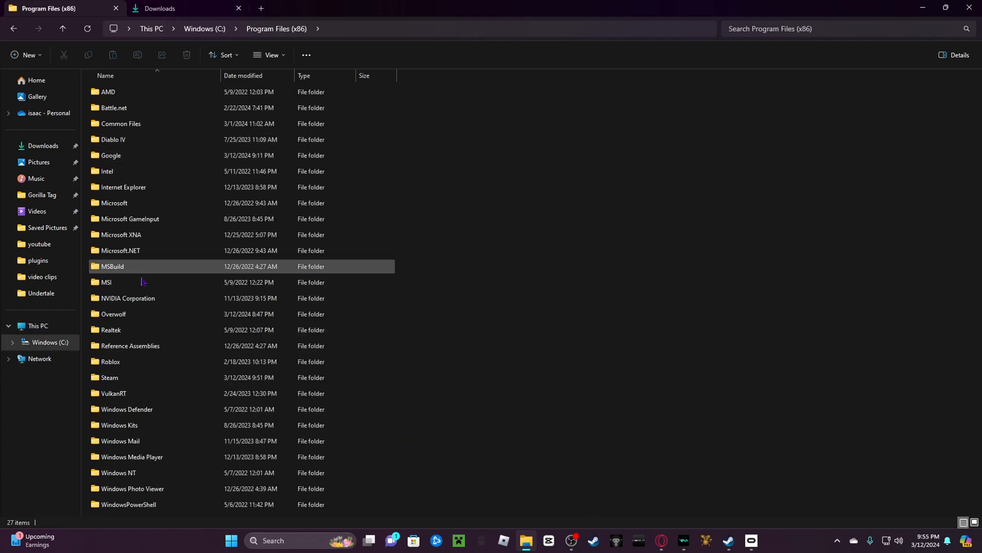
Navigate Steam > steamapps > common > Gorilla Tag > BepInEx > plugins again
{"action": "double_click", "coordinate": [109, 376]}
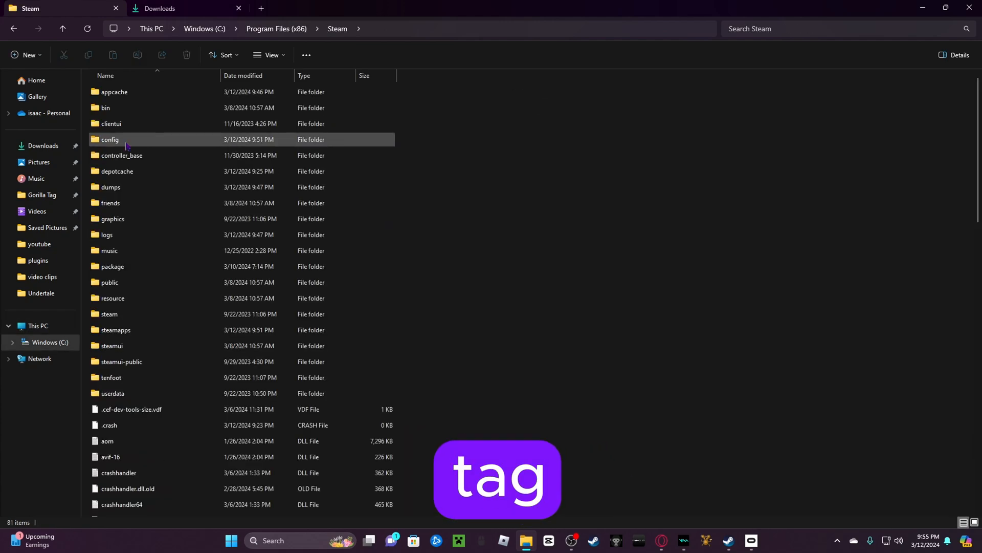
{"action": "left_click", "coordinate": [116, 330]}
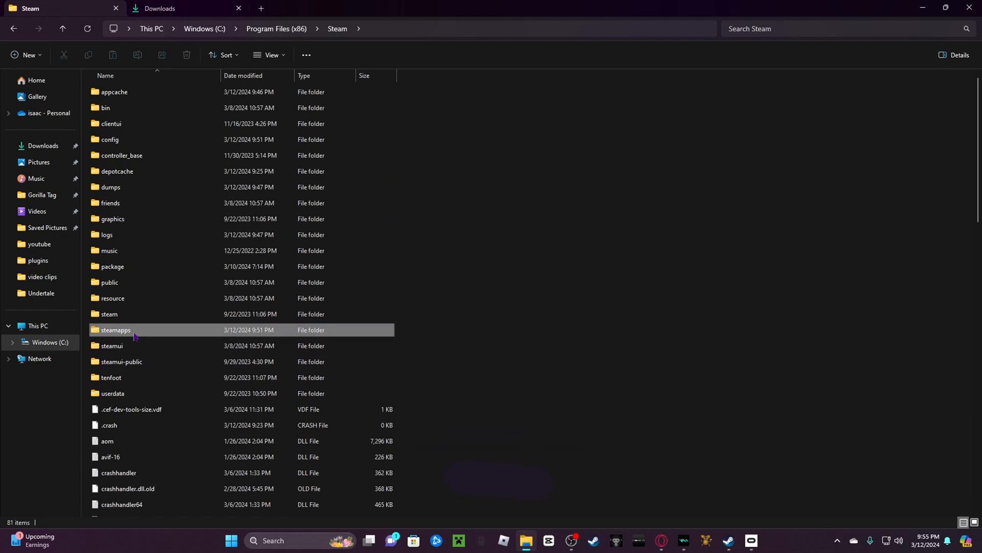
{"action": "double_click", "coordinate": [115, 329]}
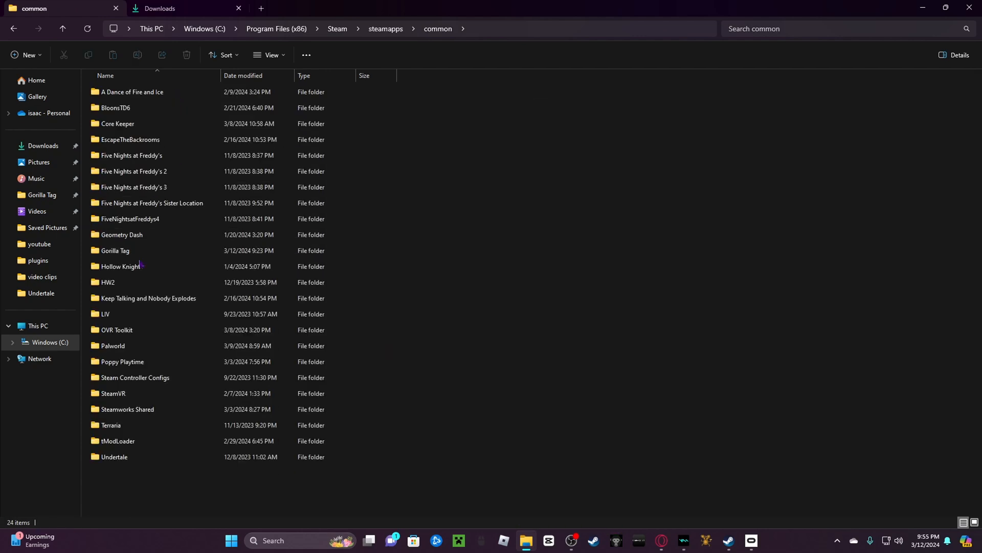
{"action": "double_click", "coordinate": [115, 250]}
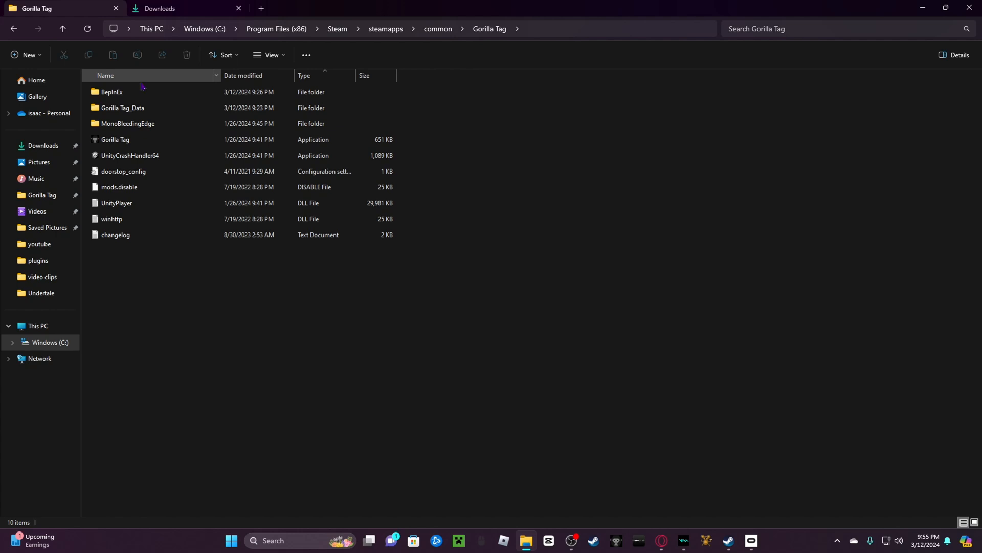
{"action": "left_click", "coordinate": [128, 123]}
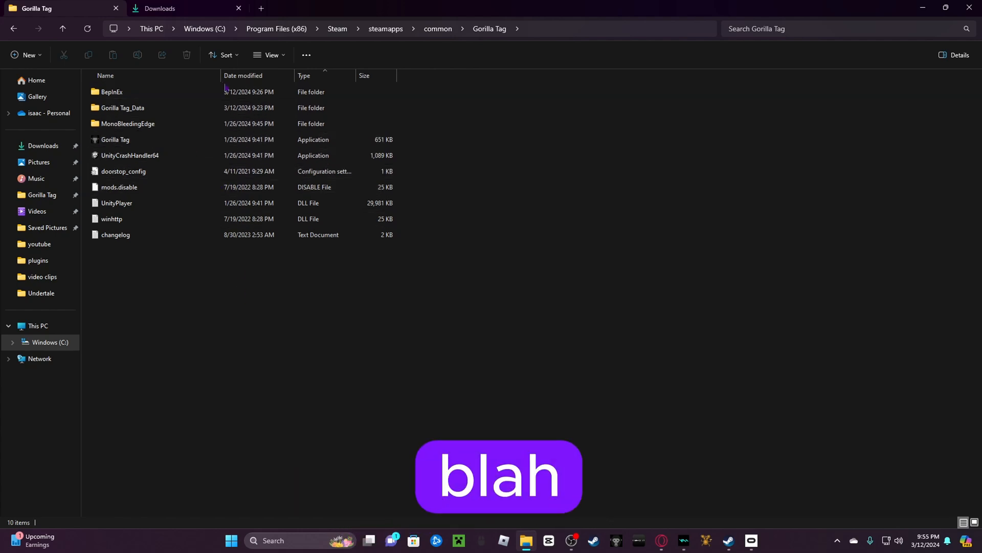
{"action": "double_click", "coordinate": [111, 91]}
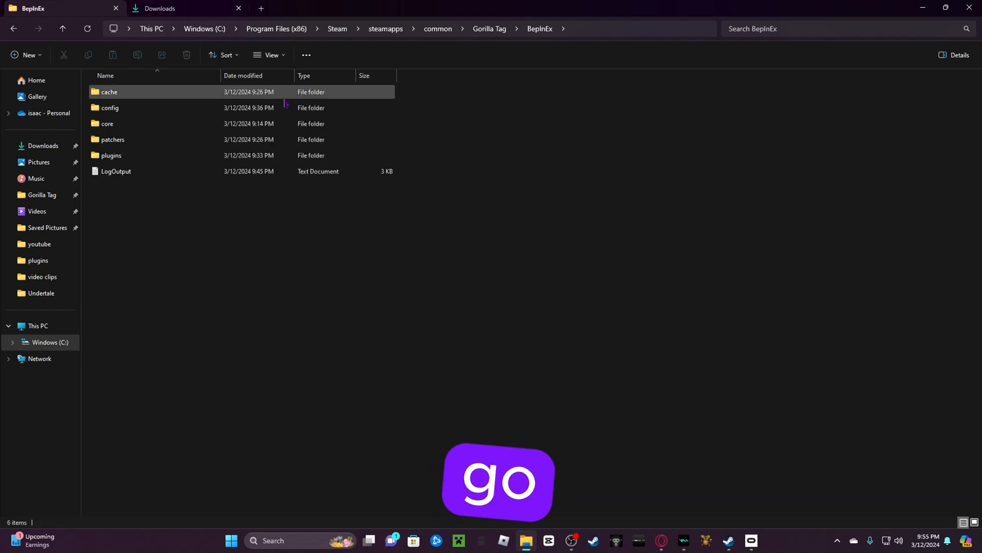
{"action": "double_click", "coordinate": [111, 154]}
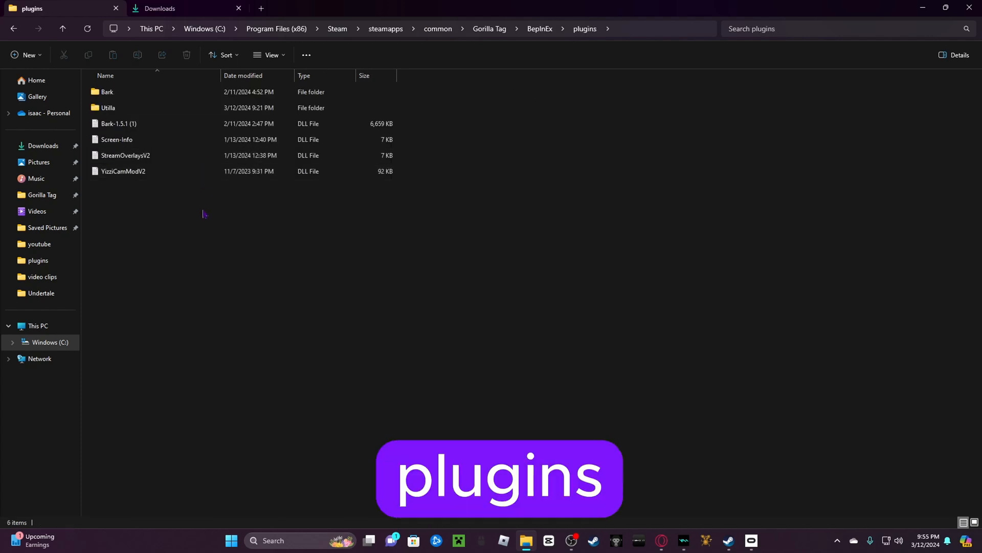